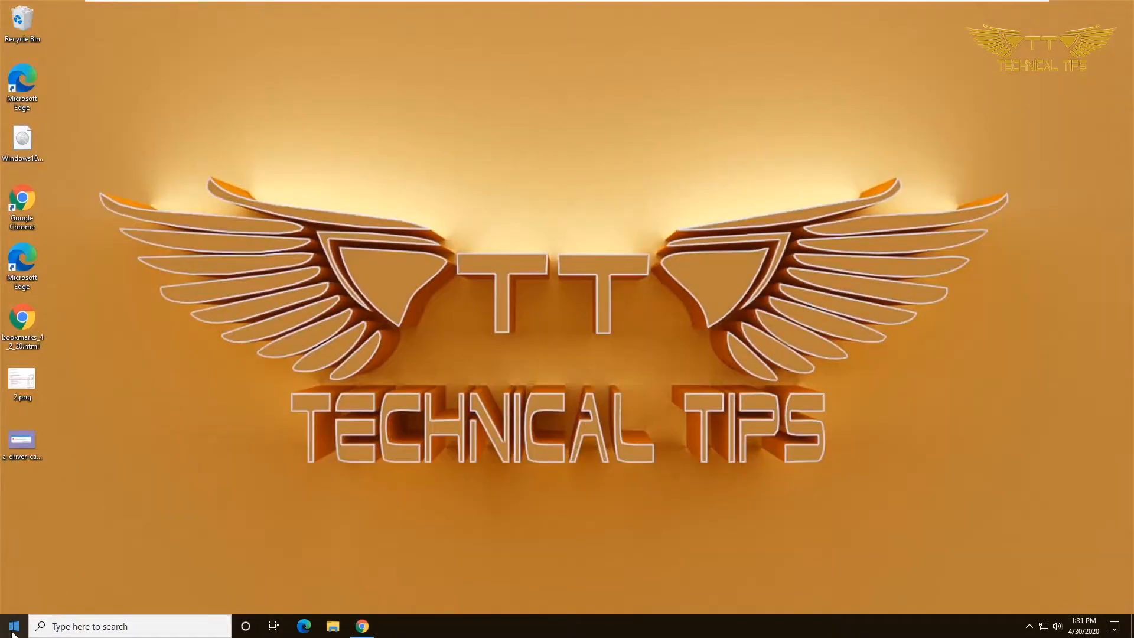
# Step: Bring up the Start button's power-user menu to reach Settings
pyautogui.rightClick(10, 626)
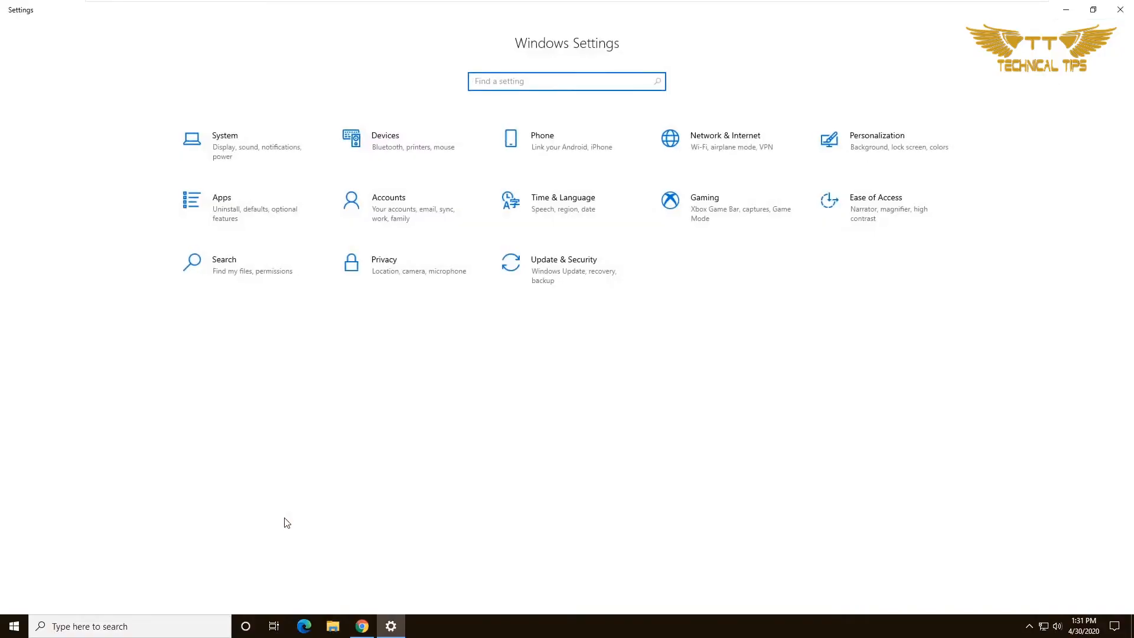
pyautogui.moveTo(562, 277)
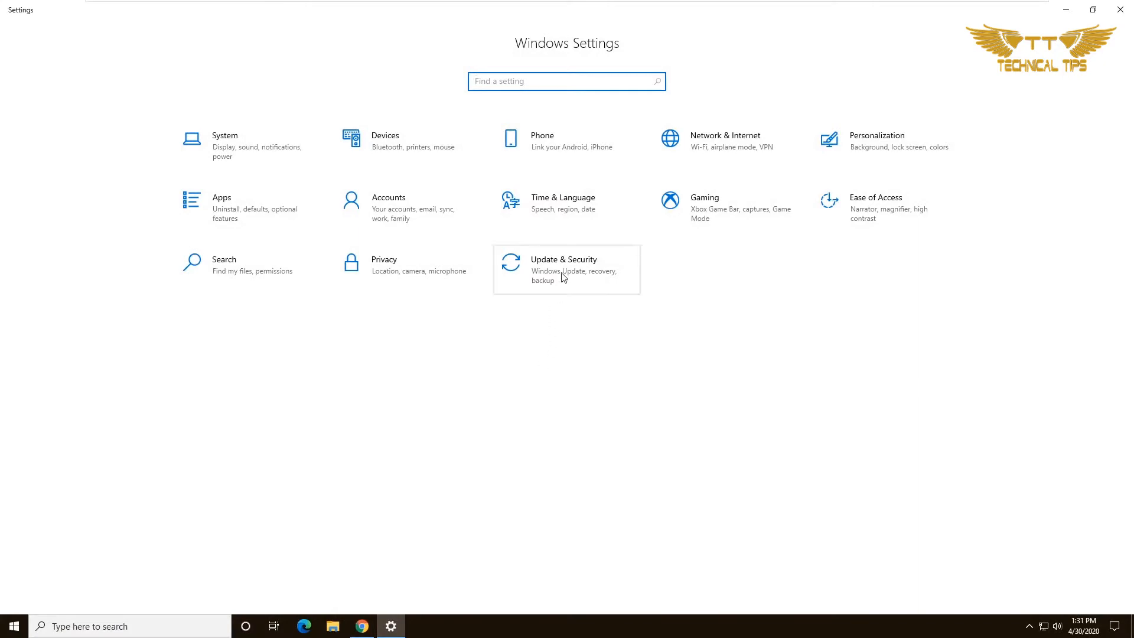
pyautogui.moveTo(565, 270)
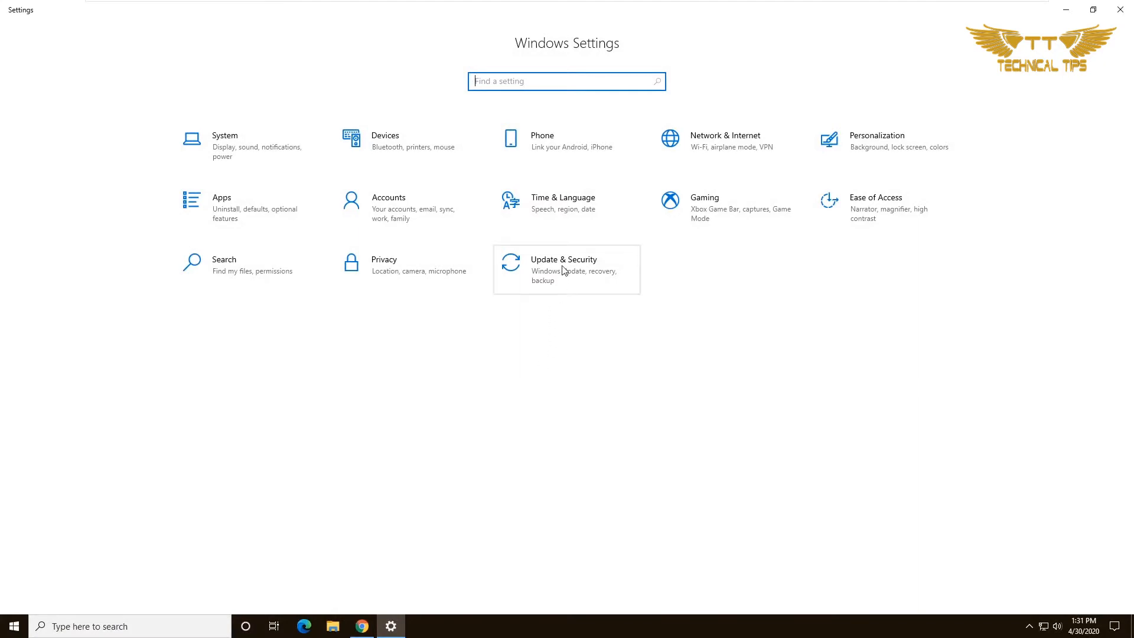
# Step: Navigate through Update & Security to the Windows Security page
pyautogui.click(565, 269)
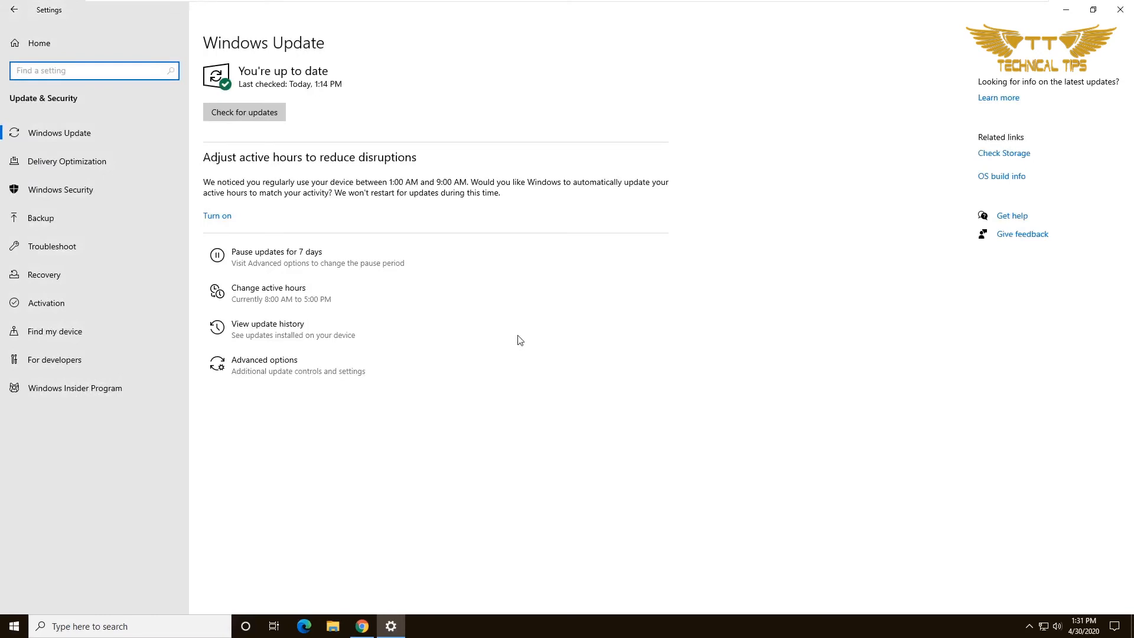
pyautogui.moveTo(80, 201)
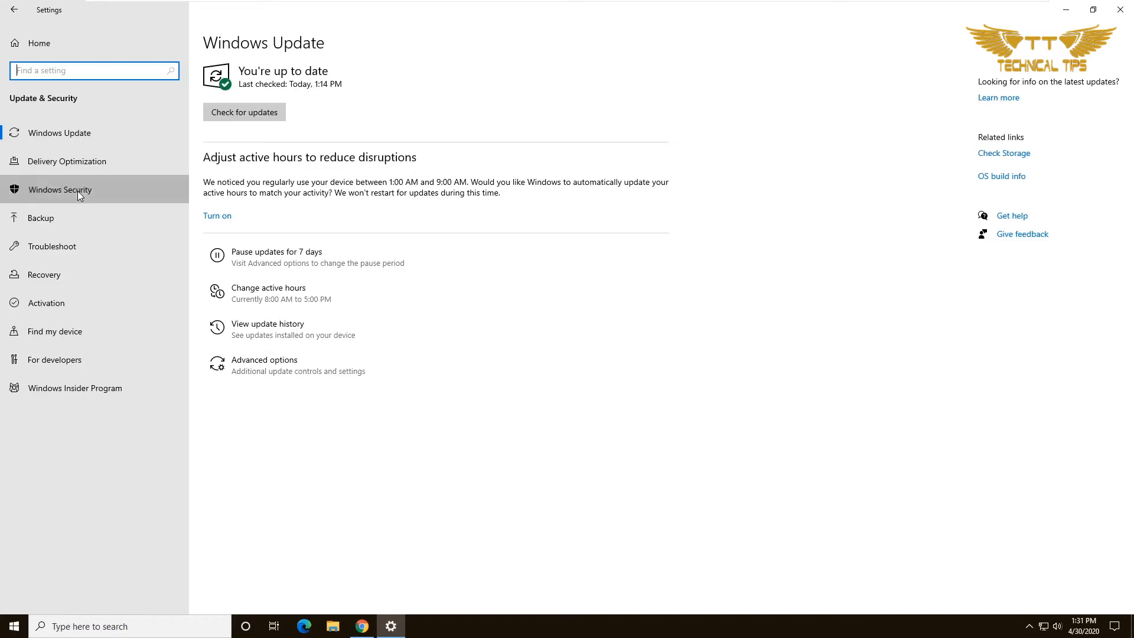
pyautogui.click(59, 189)
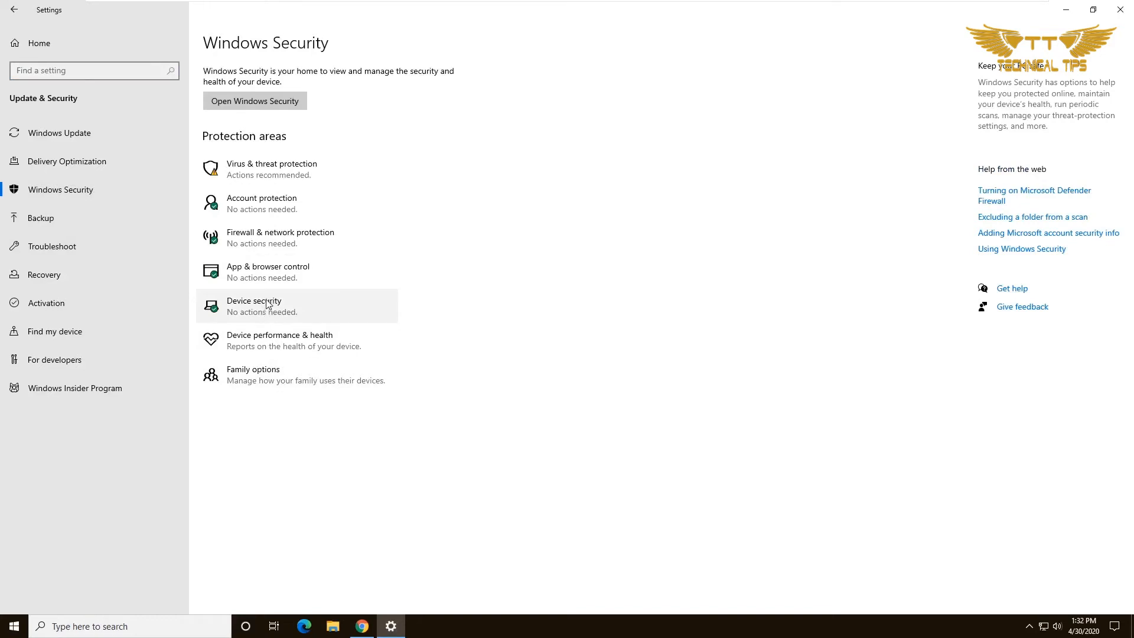
pyautogui.moveTo(287, 316)
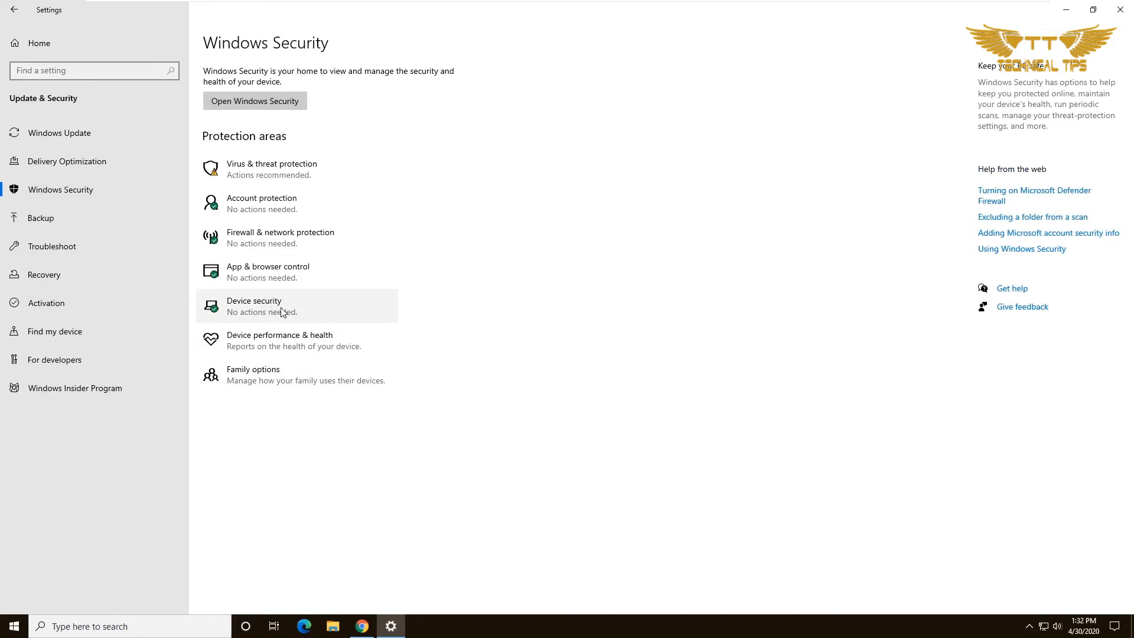
# Step: Launch the Windows Security app on its Device security page via Device security
pyautogui.click(281, 306)
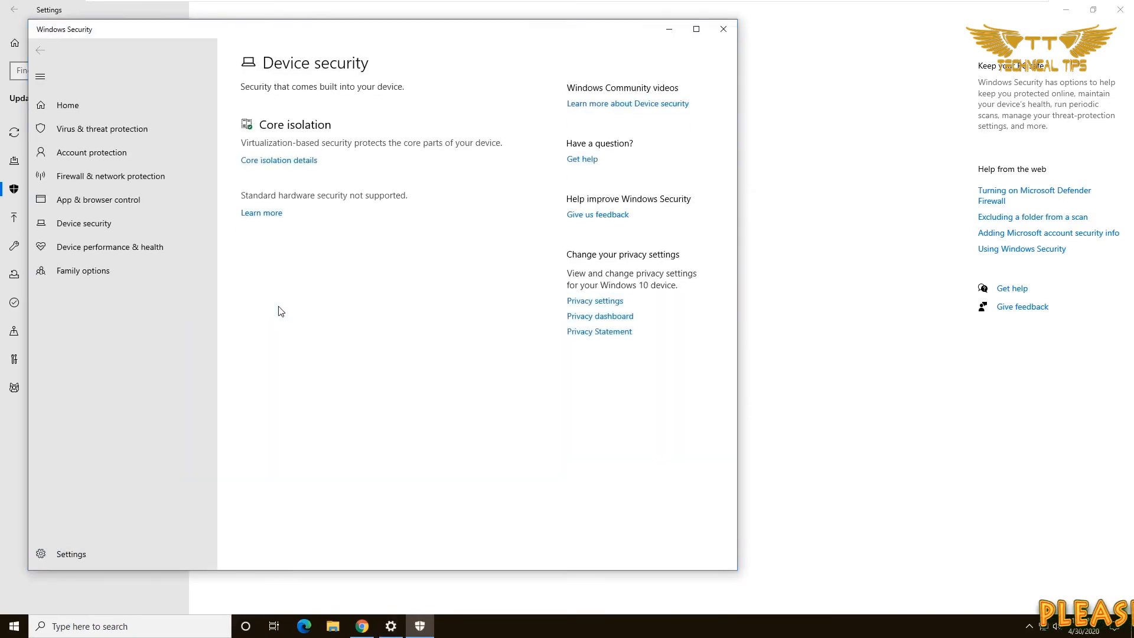
pyautogui.moveTo(323, 140)
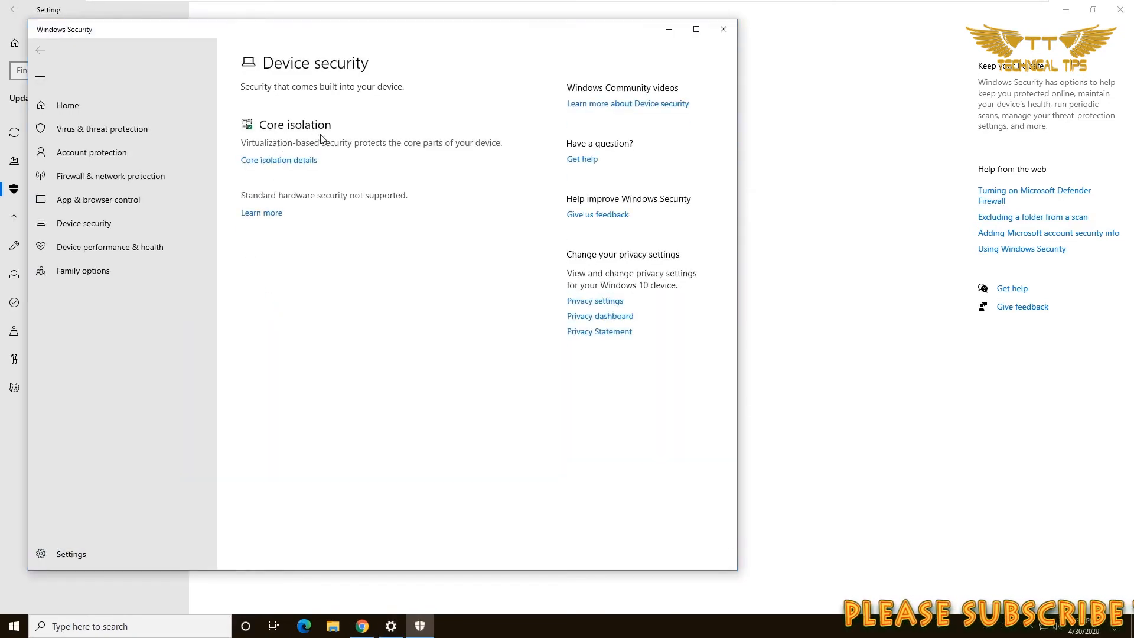
pyautogui.moveTo(264, 170)
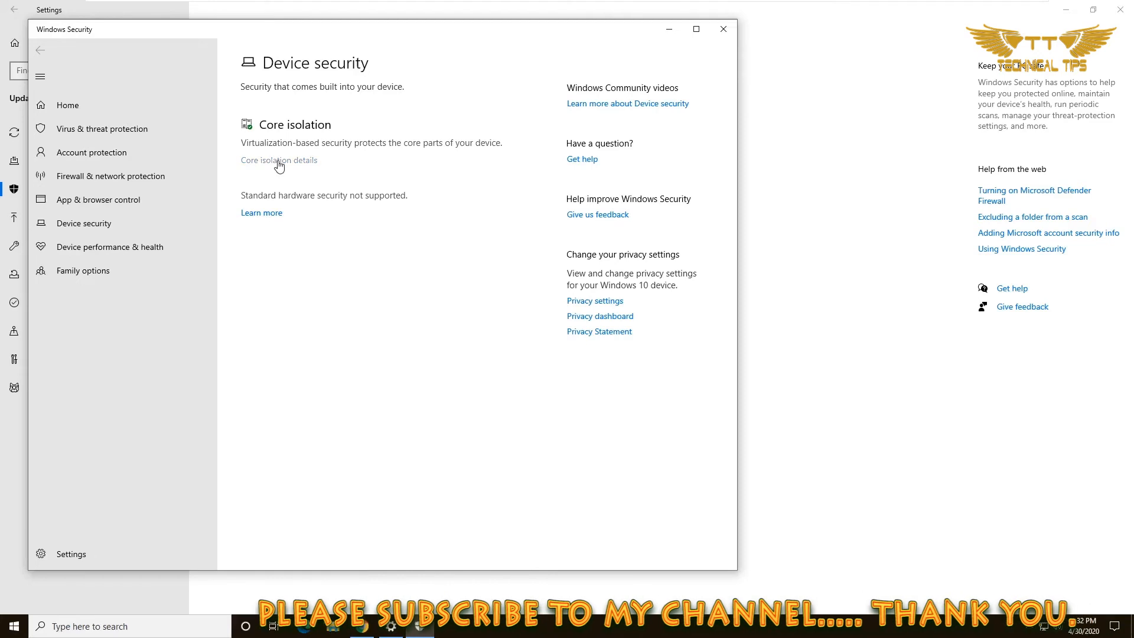
# Step: View the Core isolation details where Memory integrity shows Off
pyautogui.click(279, 160)
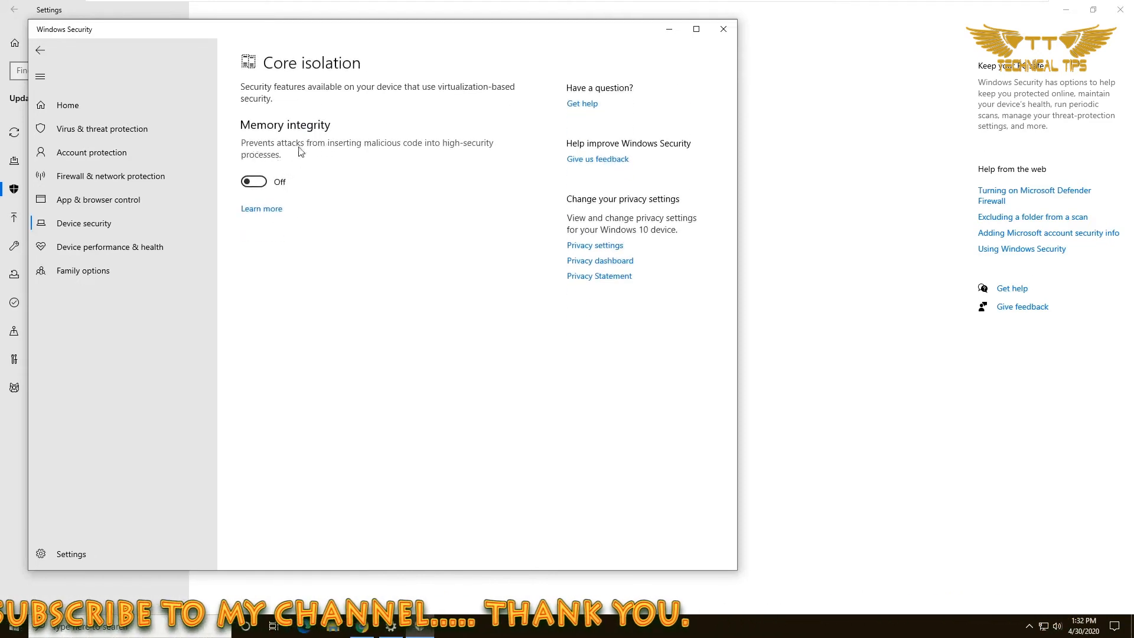
pyautogui.moveTo(279, 161)
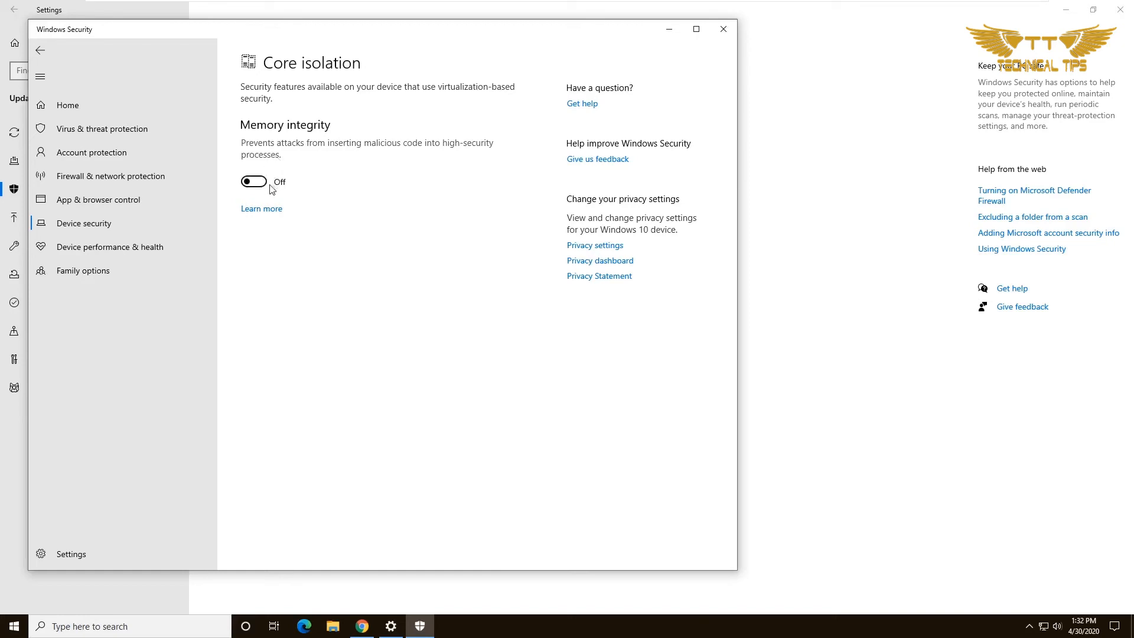
pyautogui.moveTo(228, 230)
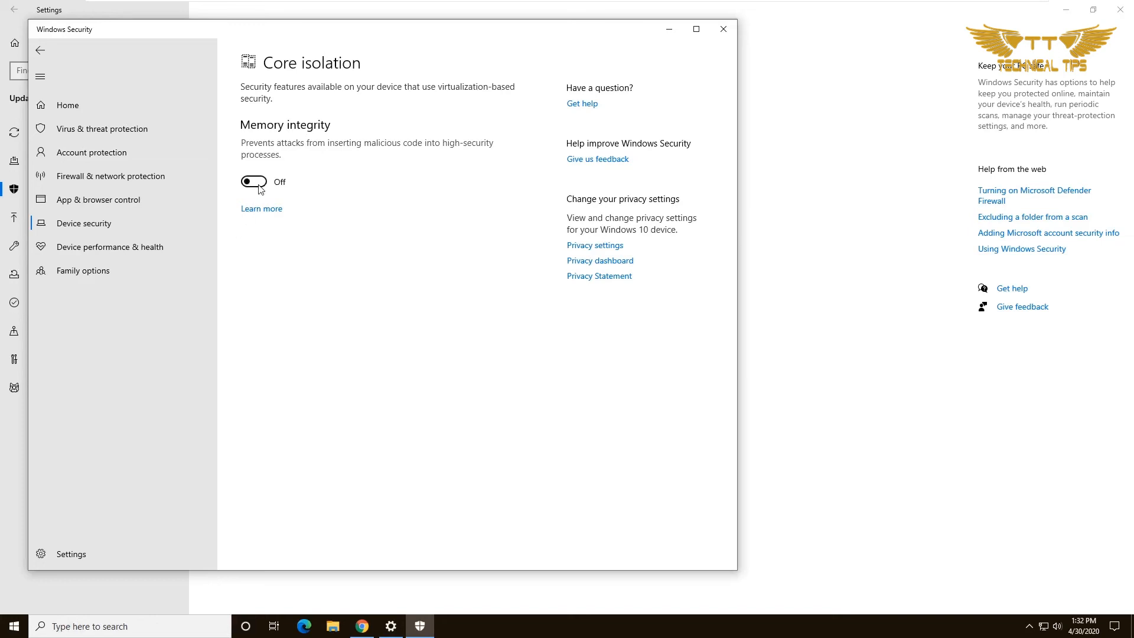
pyautogui.moveTo(265, 187)
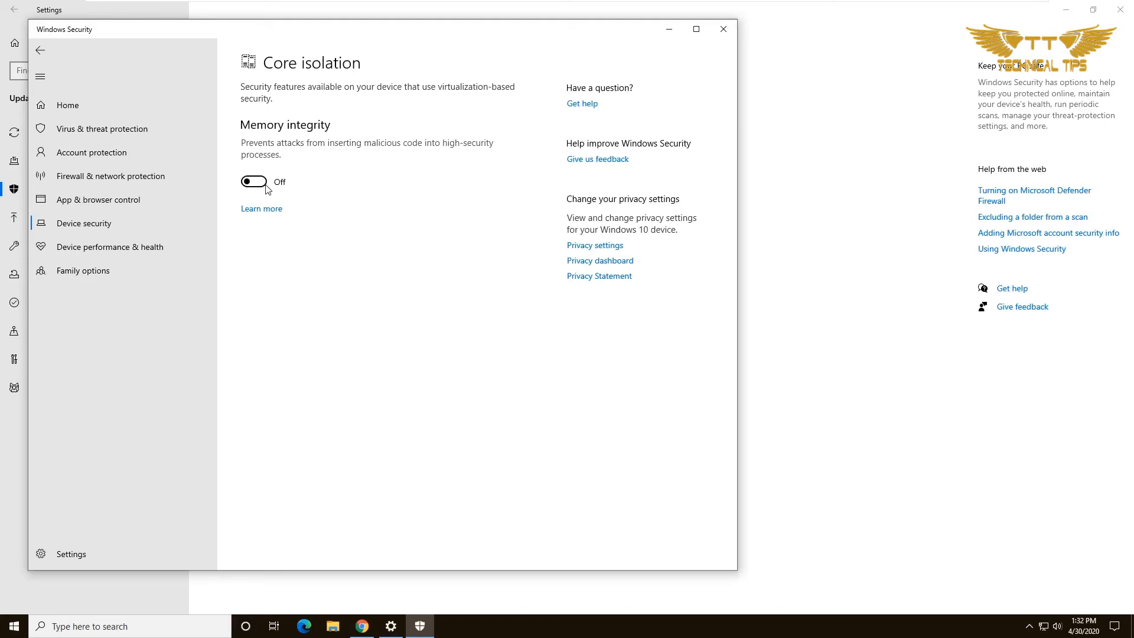
pyautogui.moveTo(426, 298)
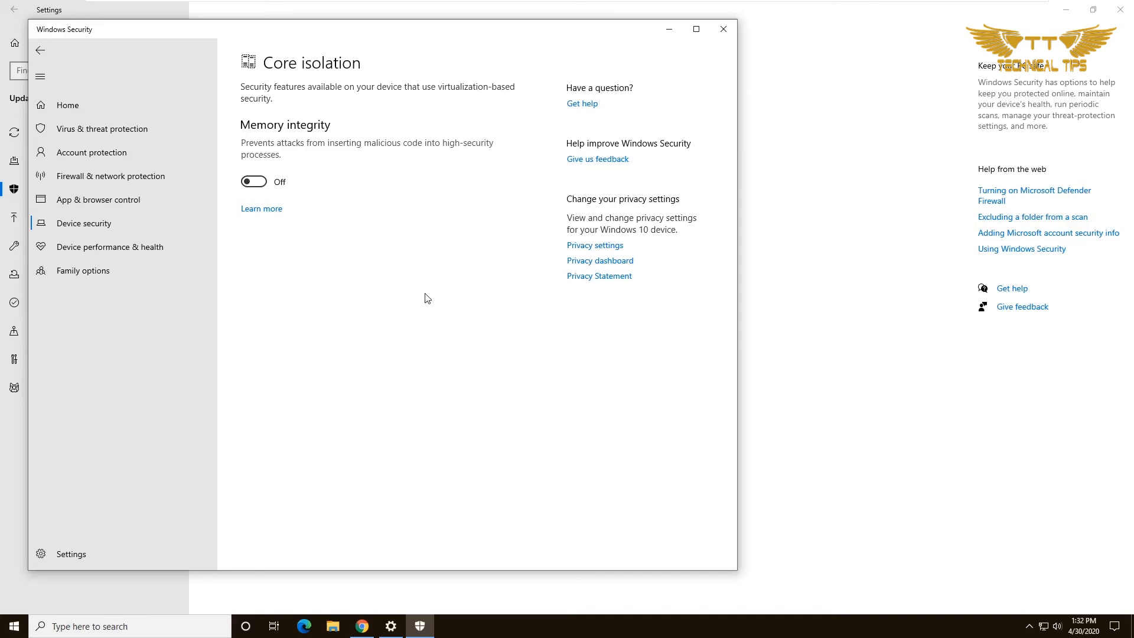
pyautogui.moveTo(452, 286)
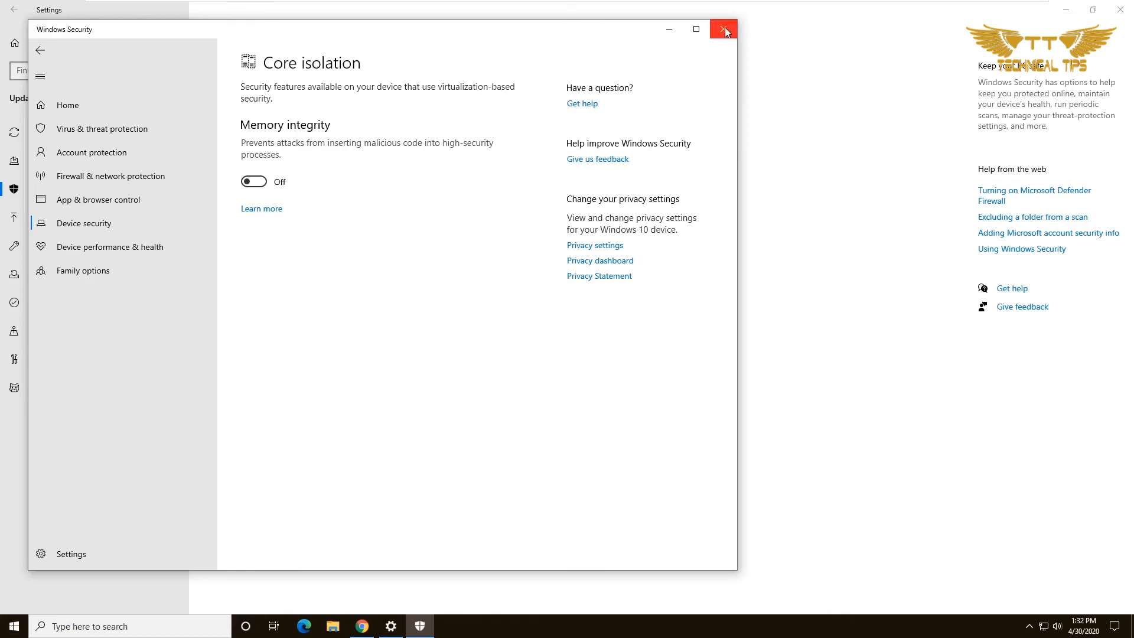
pyautogui.moveTo(724, 30)
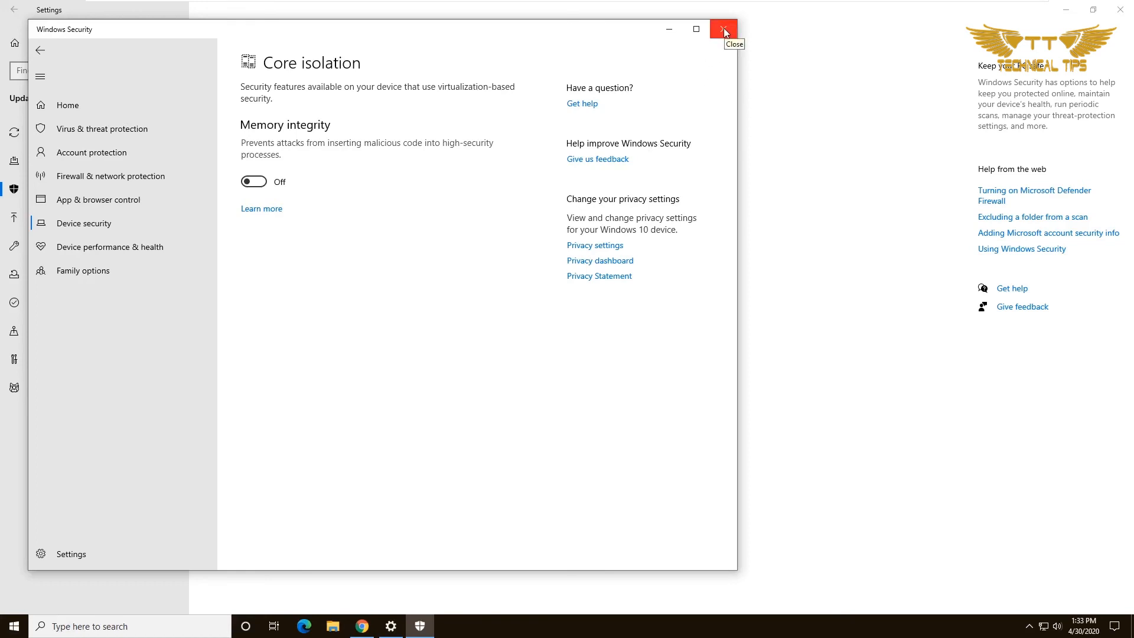
# Step: Close the Windows Security app and the Settings window, returning to the desktop
pyautogui.click(723, 28)
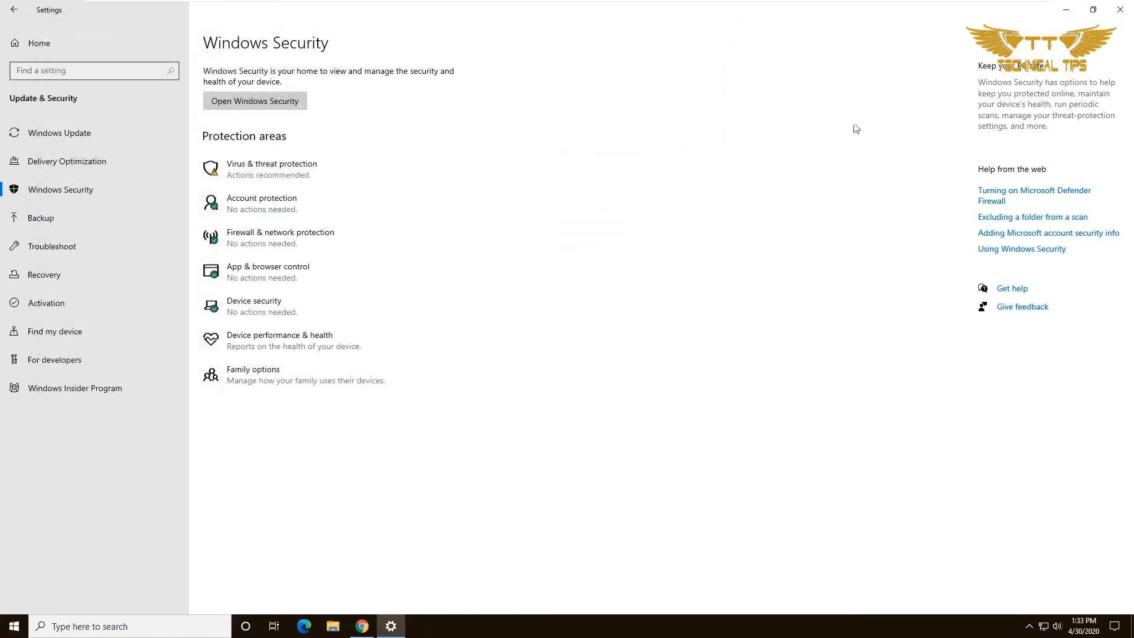
pyautogui.moveTo(1120, 9)
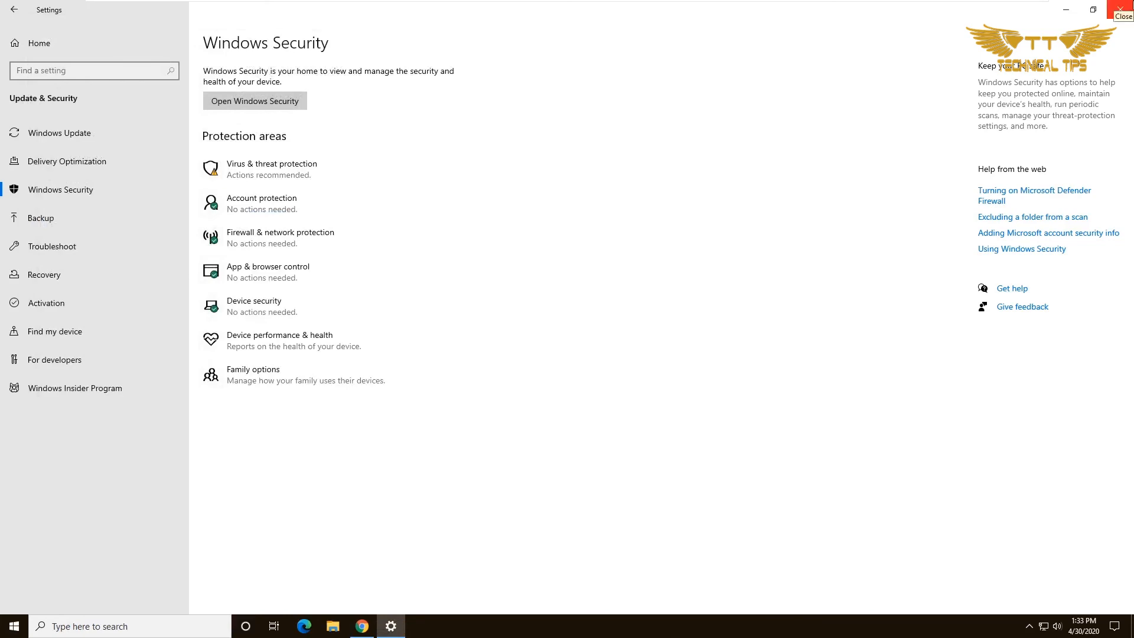
pyautogui.click(1123, 7)
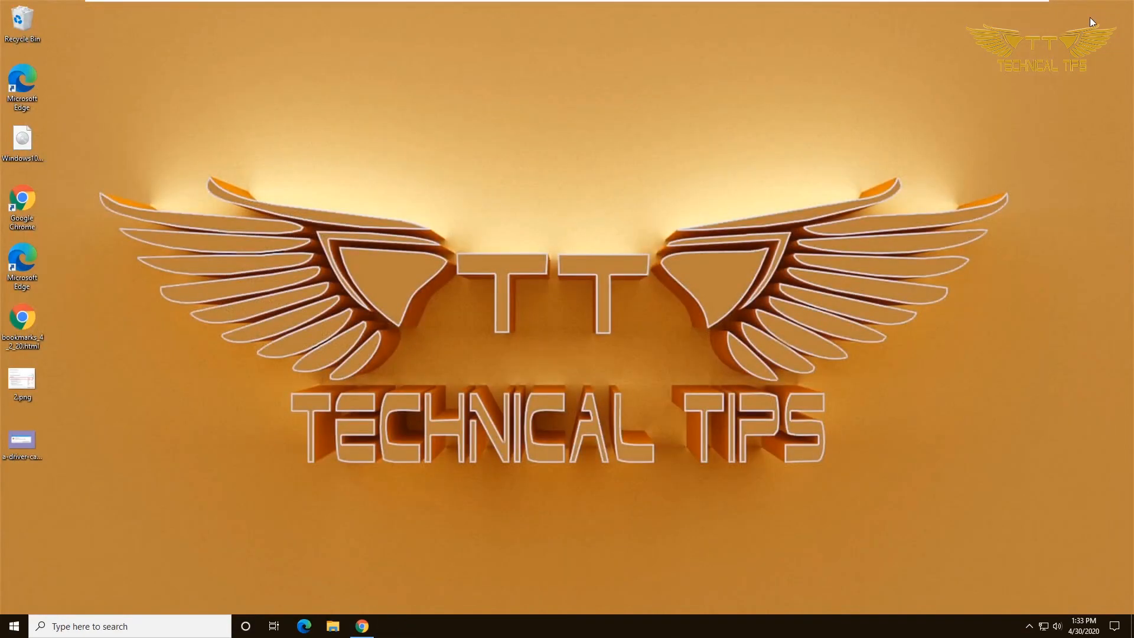
pyautogui.moveTo(837, 124)
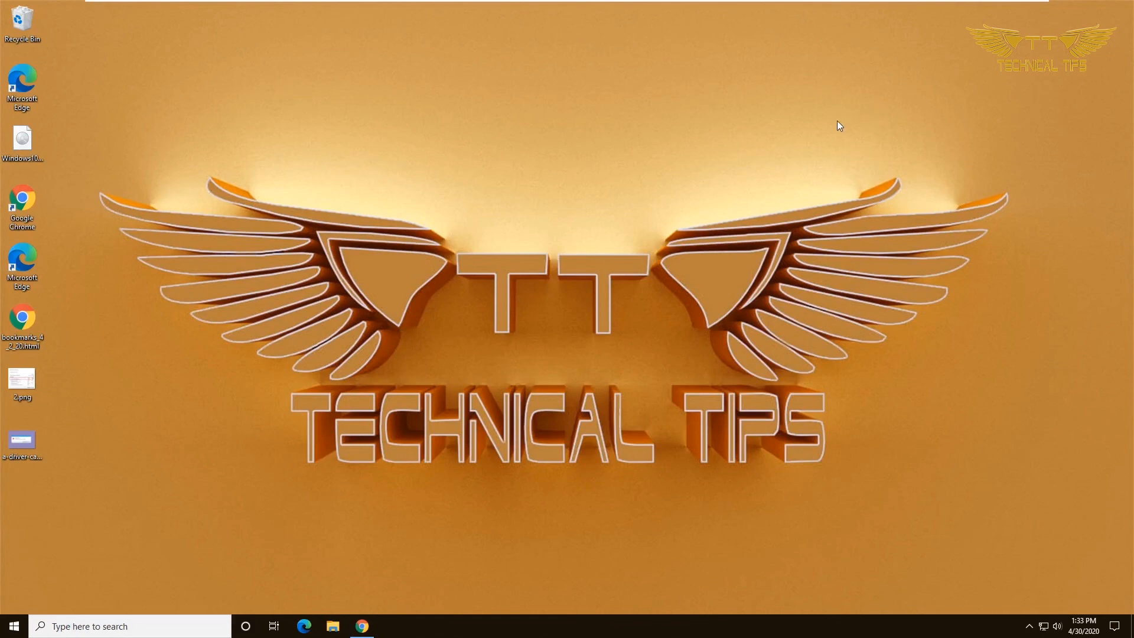